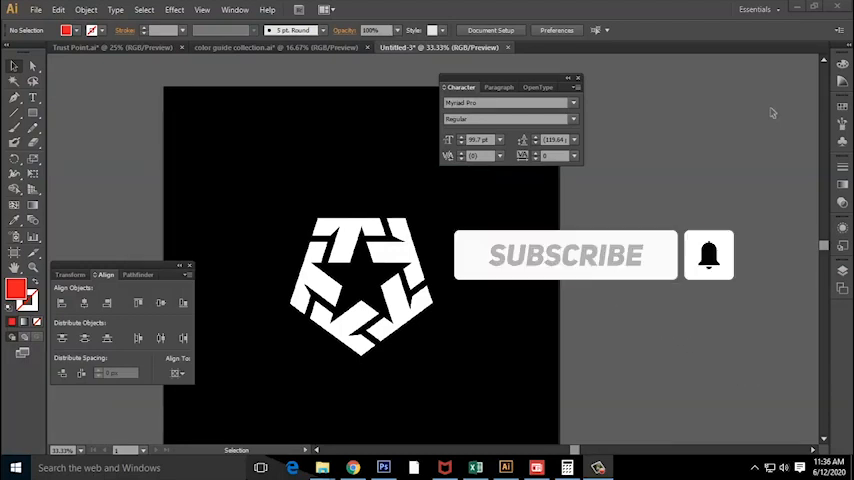
- Select the top T shape and give it a red fill
{"action": "left_click", "coordinate": [708, 256]}
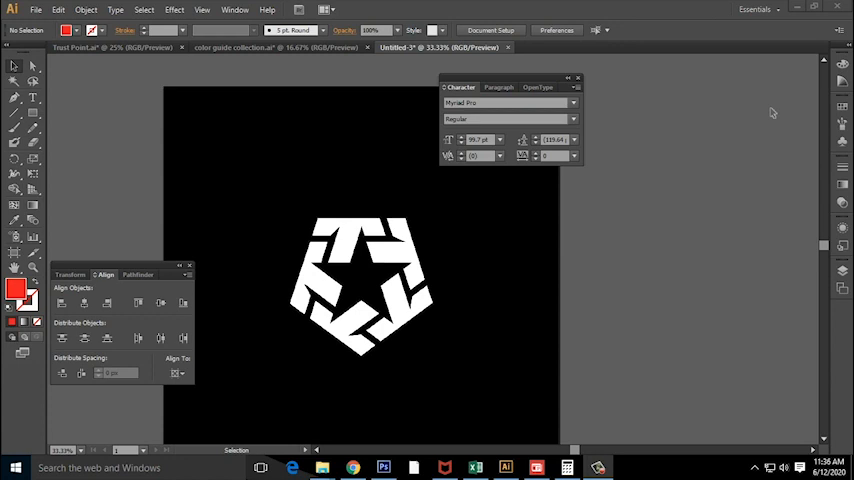
{"action": "mouse_move", "coordinate": [372, 188]}
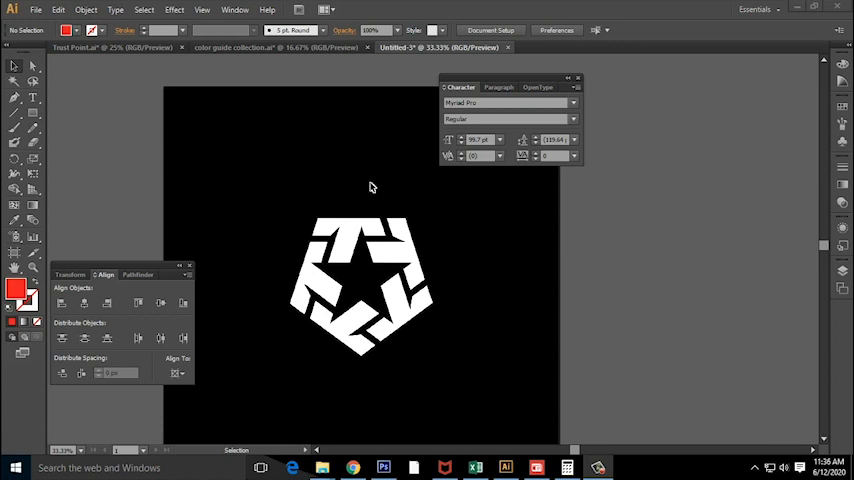
{"action": "left_click", "coordinate": [14, 98]}
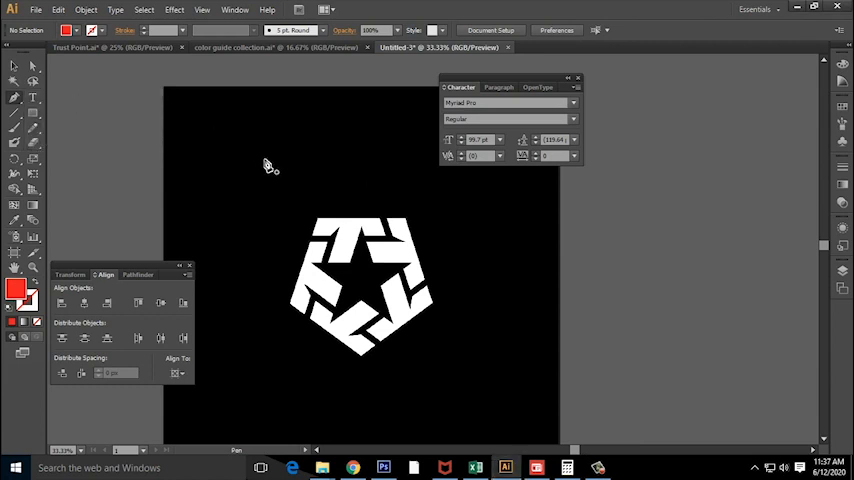
{"action": "mouse_move", "coordinate": [280, 200]}
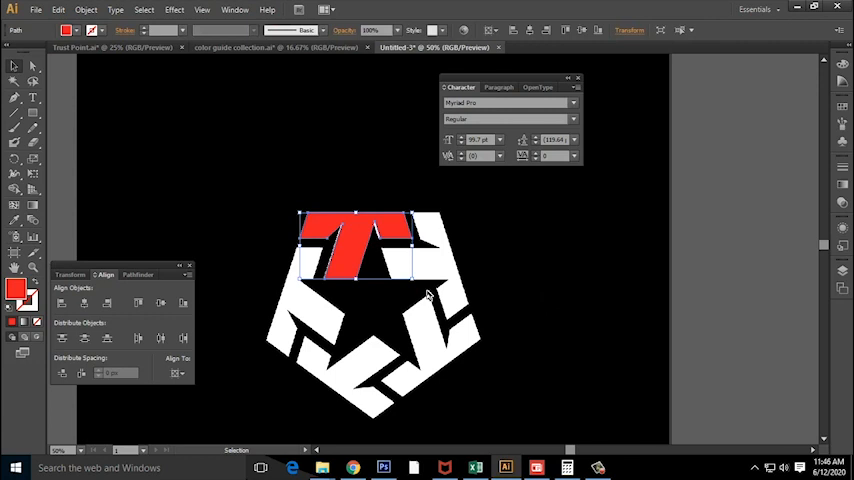
{"action": "mouse_move", "coordinate": [416, 308]}
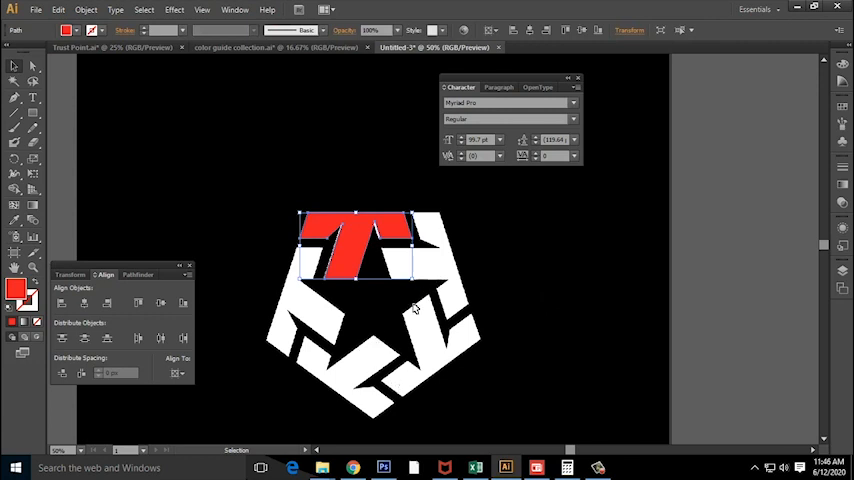
- Open the Transform effect dialog from Effect > Distort & Transform
{"action": "left_click", "coordinate": [174, 8]}
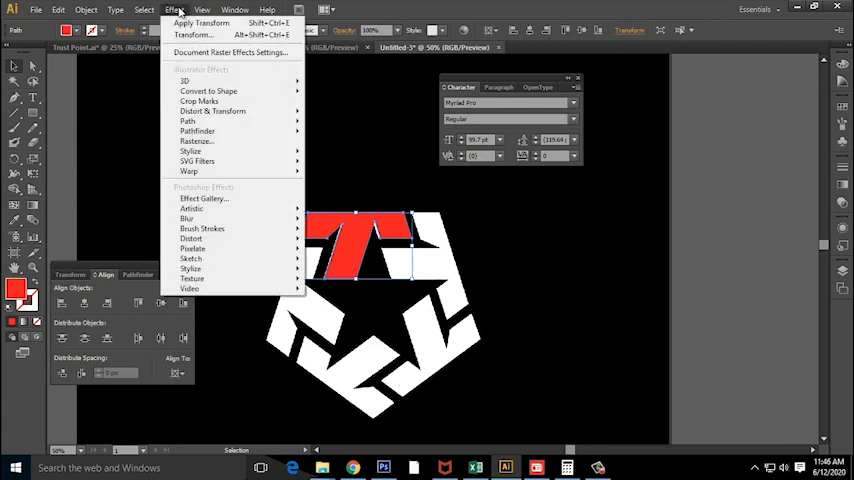
{"action": "mouse_move", "coordinate": [212, 112]}
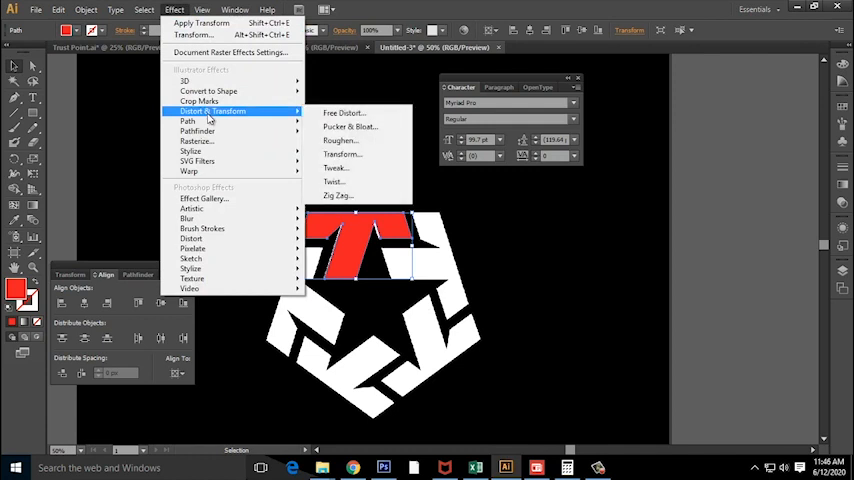
{"action": "mouse_move", "coordinate": [356, 154]}
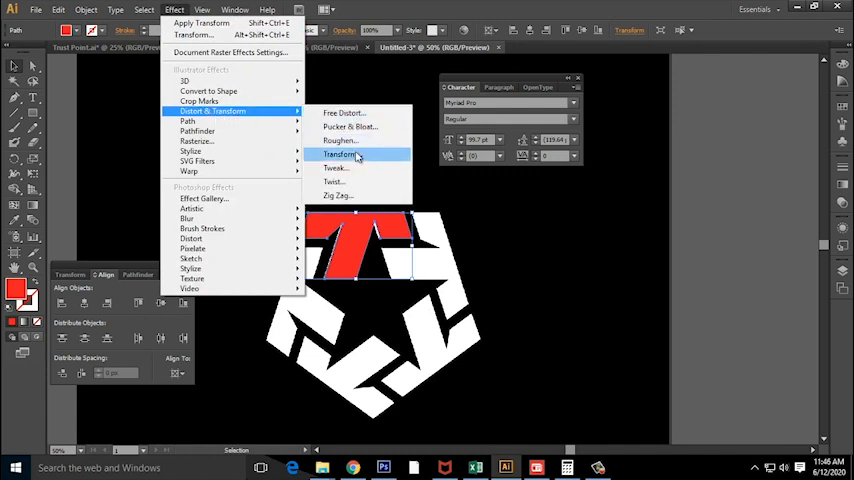
{"action": "left_click", "coordinate": [340, 154]}
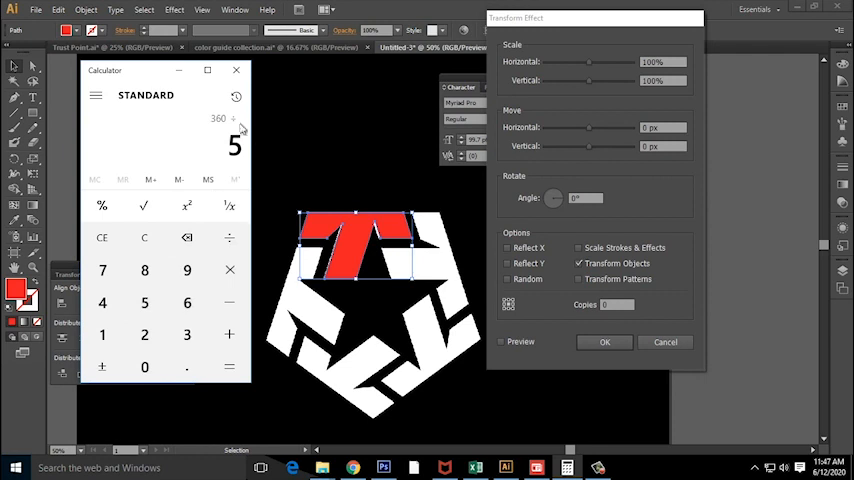
{"action": "mouse_move", "coordinate": [228, 136]}
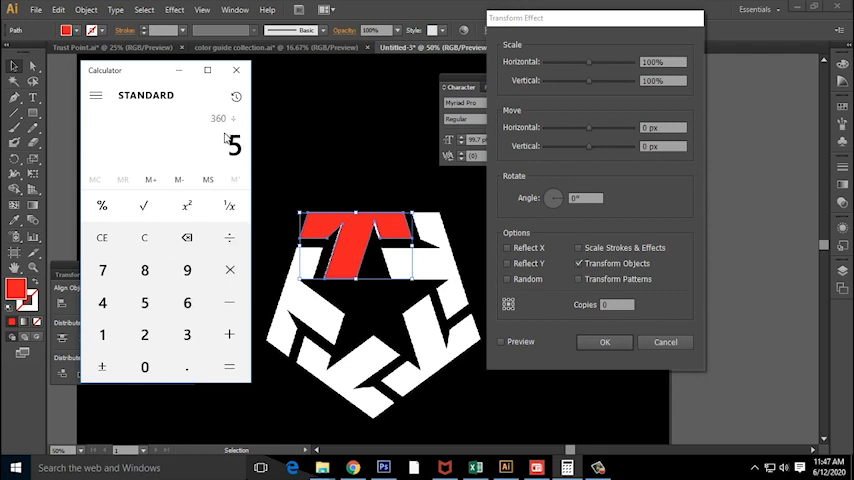
{"action": "mouse_move", "coordinate": [424, 234]}
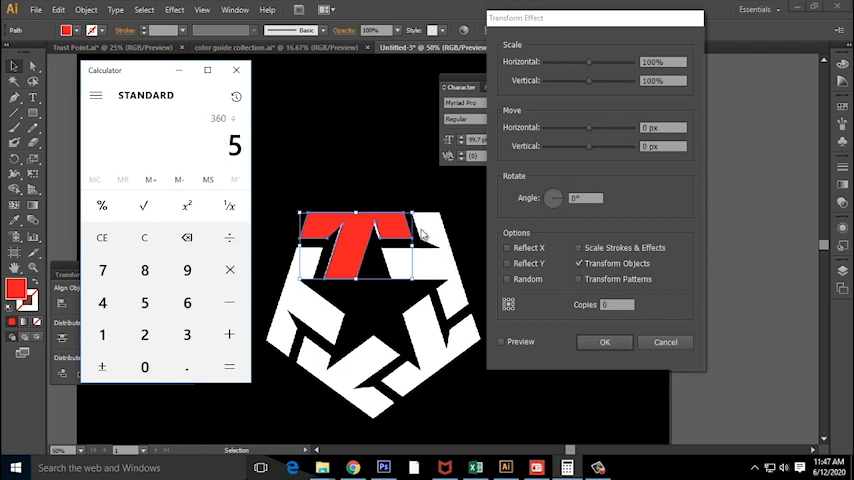
{"action": "mouse_move", "coordinate": [330, 262]}
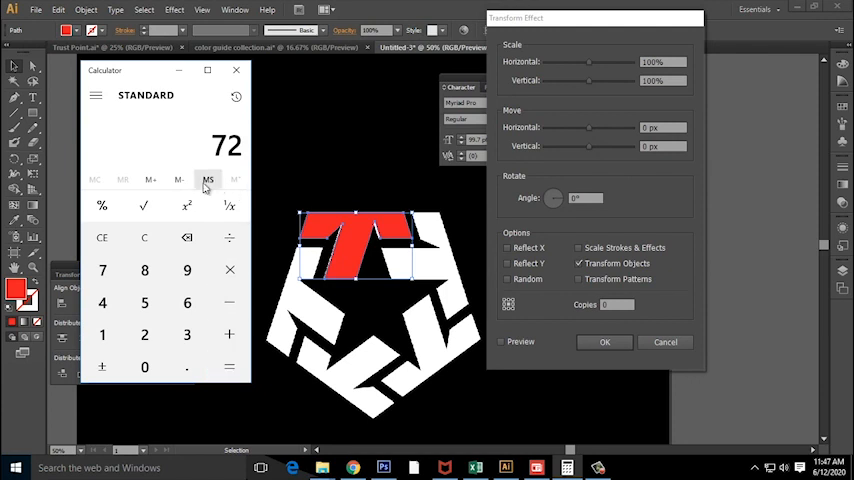
{"action": "mouse_move", "coordinate": [556, 264]}
{"action": "type", "text": "72"}
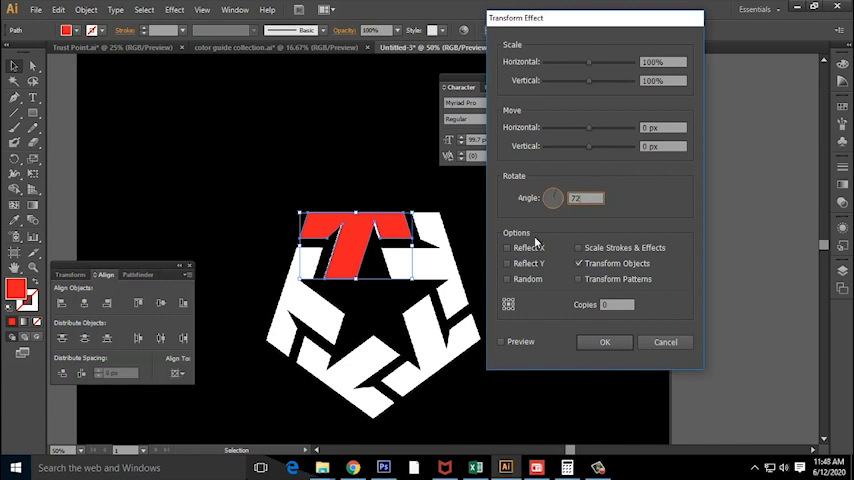
{"action": "mouse_move", "coordinate": [360, 270]}
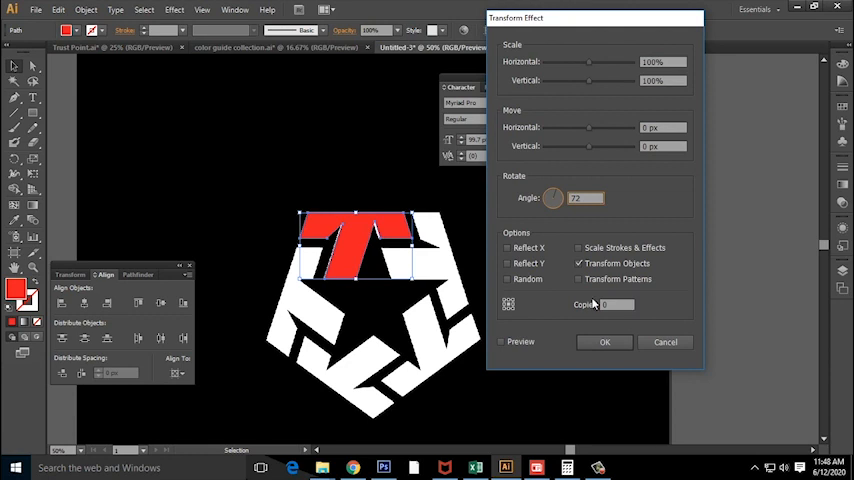
- Enter 4 copies for the 72-degree rotation transform
{"action": "type", "text": "4"}
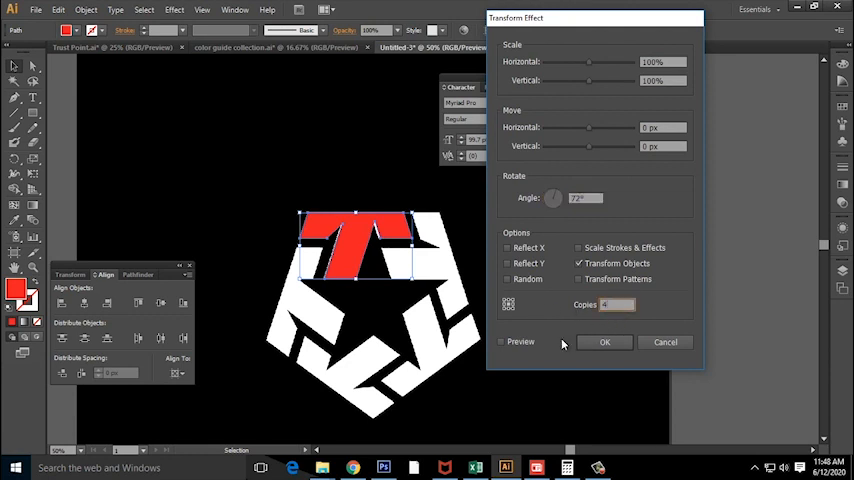
- Preview the five rotated copies and apply the effect to form the red pentagon emblem
{"action": "left_click", "coordinate": [500, 340]}
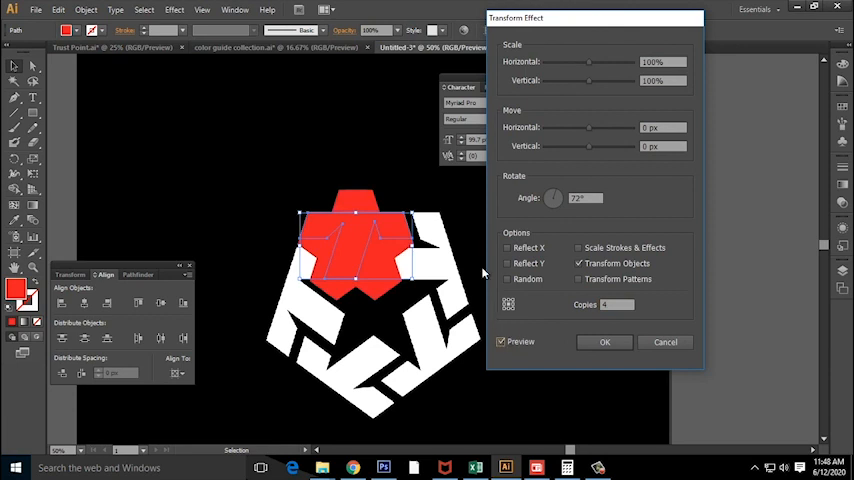
{"action": "mouse_move", "coordinate": [388, 328]}
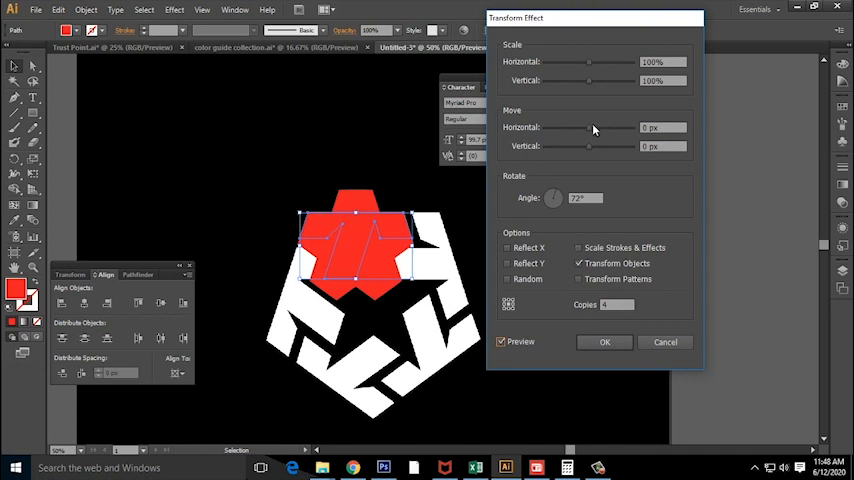
{"action": "mouse_move", "coordinate": [588, 156]}
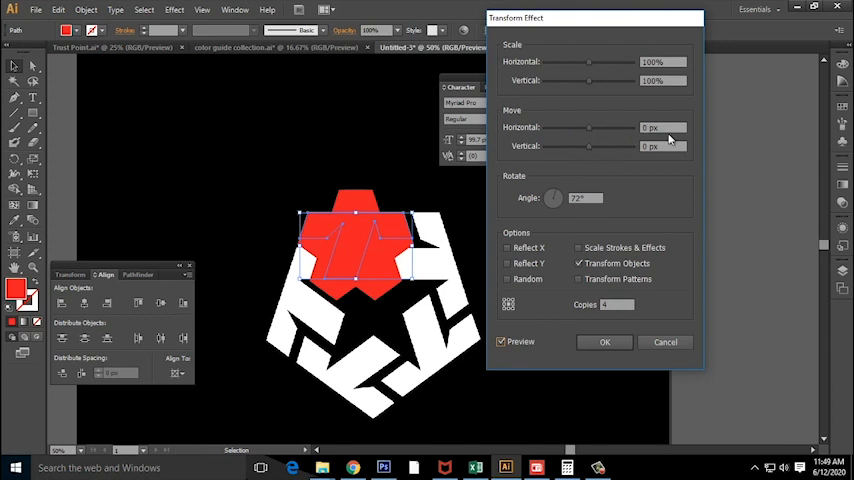
{"action": "mouse_move", "coordinate": [656, 160]}
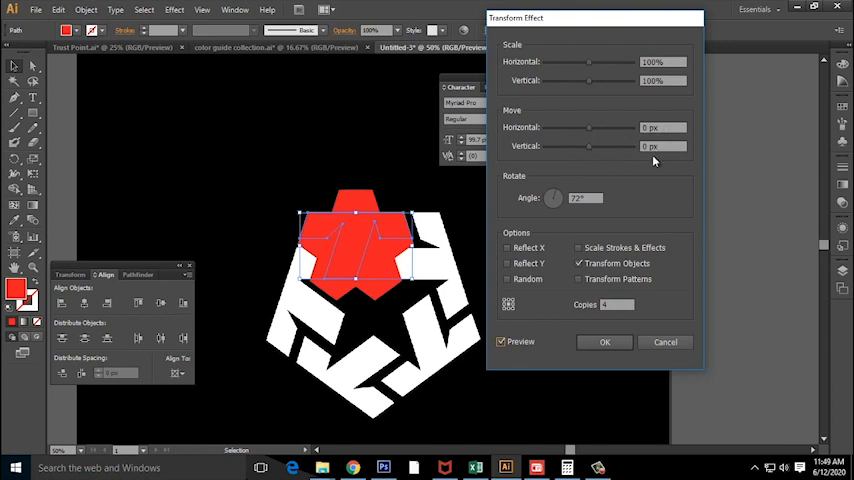
{"action": "mouse_move", "coordinate": [640, 172]}
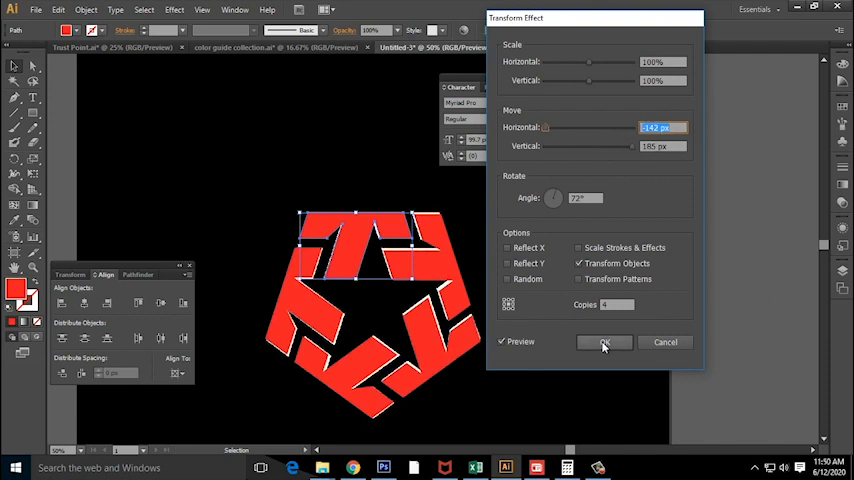
{"action": "left_click", "coordinate": [604, 342]}
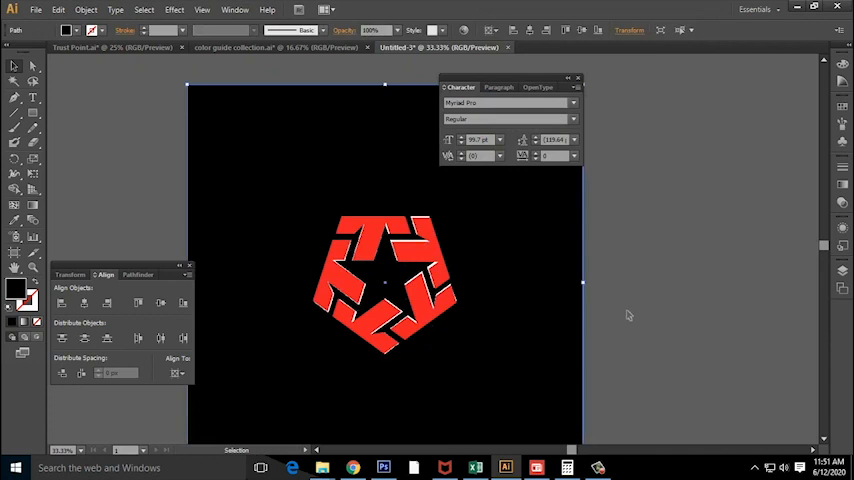